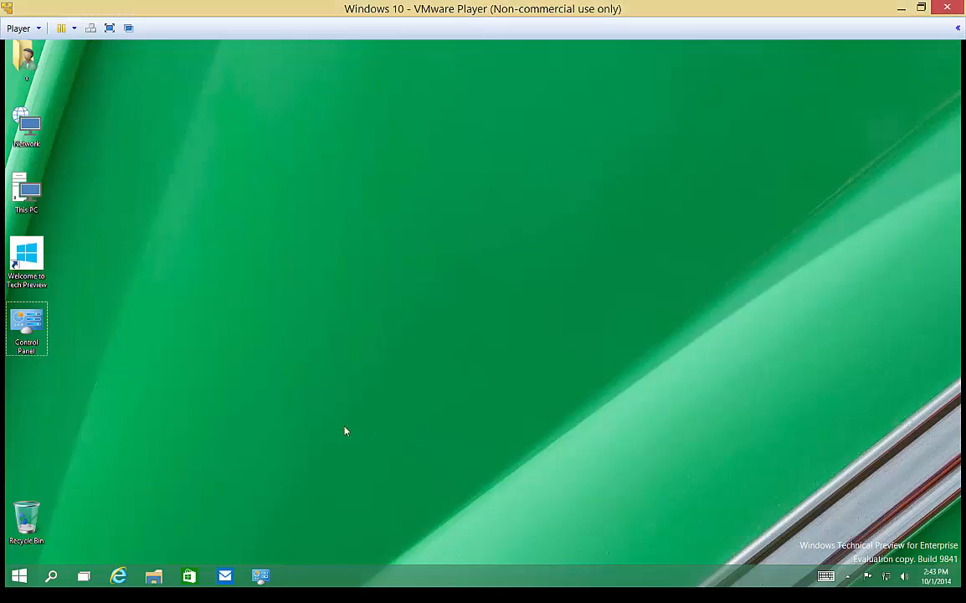
mouse_move(341, 436)
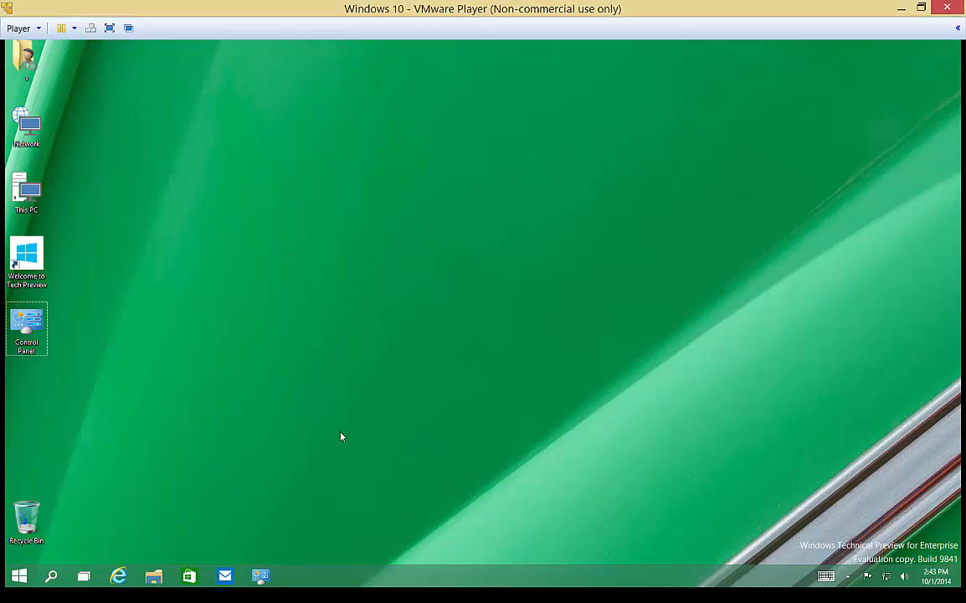
mouse_move(206, 480)
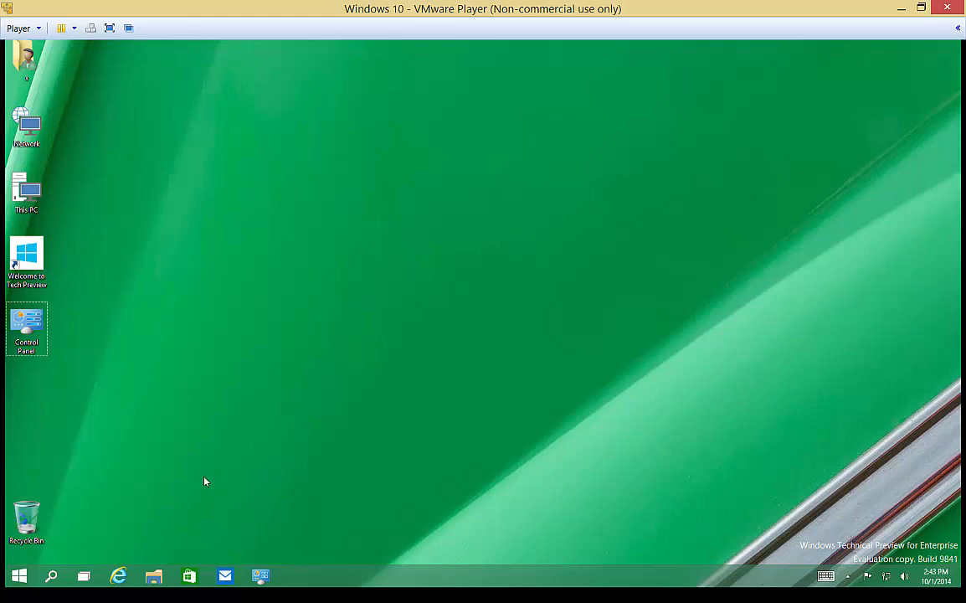
mouse_move(18, 576)
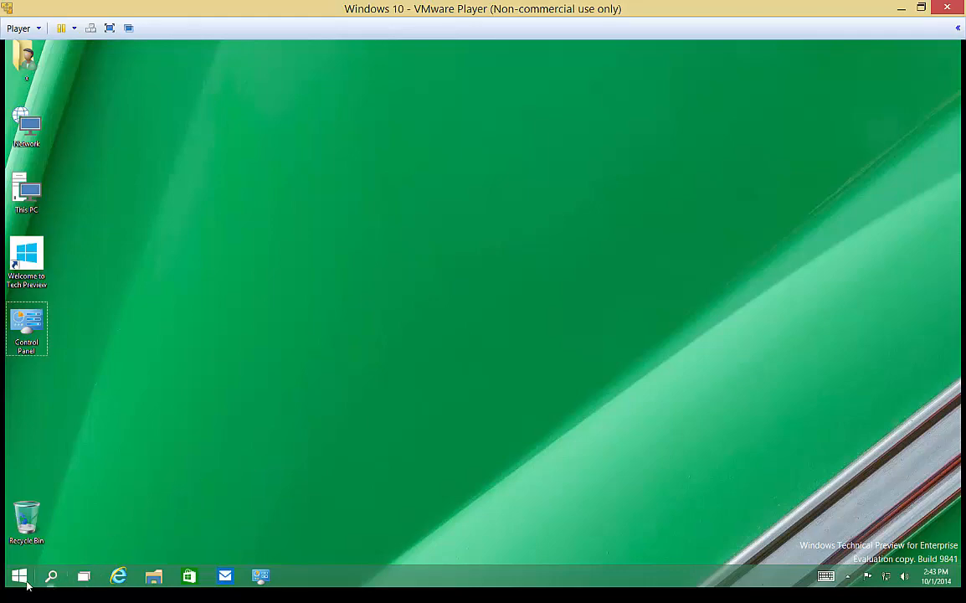
mouse_move(83, 576)
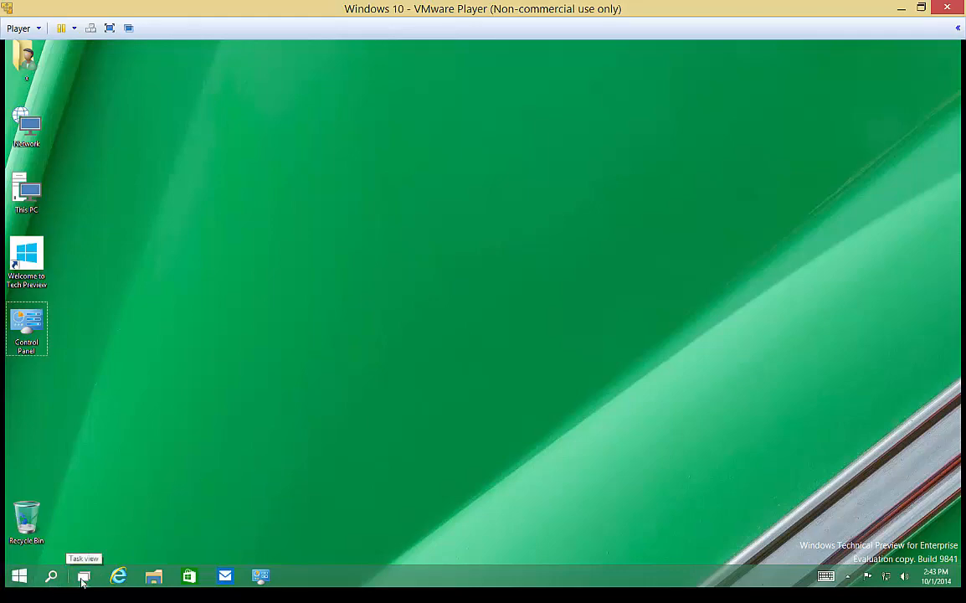
- Show Task View with All Control Panel Items and switch to a new empty desktop
left_click(83, 575)
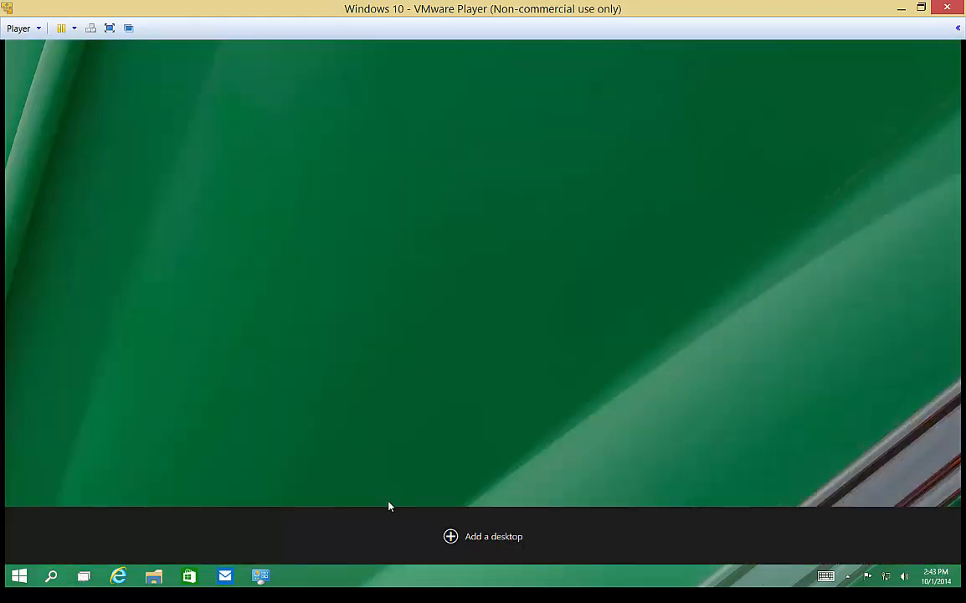
mouse_move(396, 358)
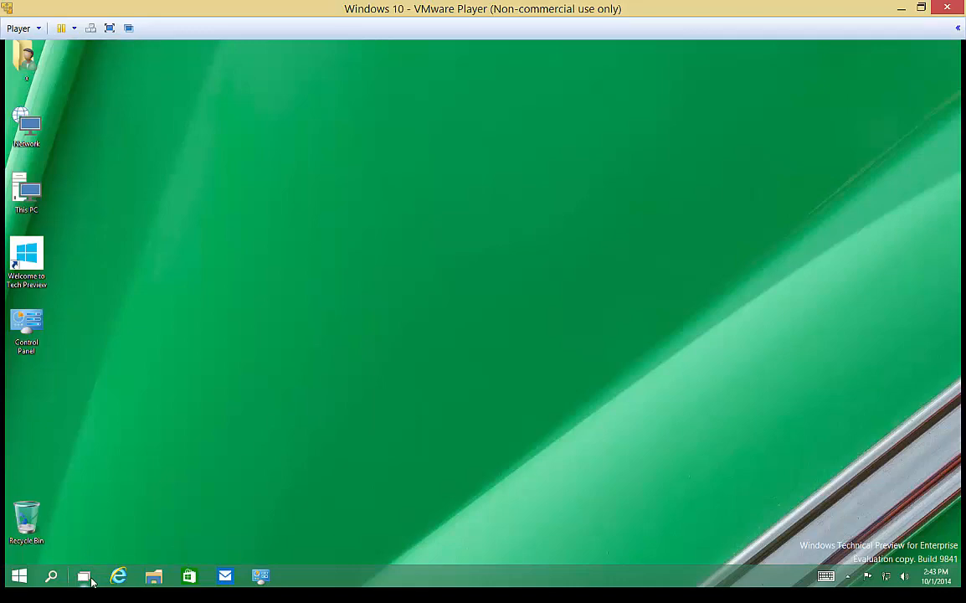
left_click(260, 576)
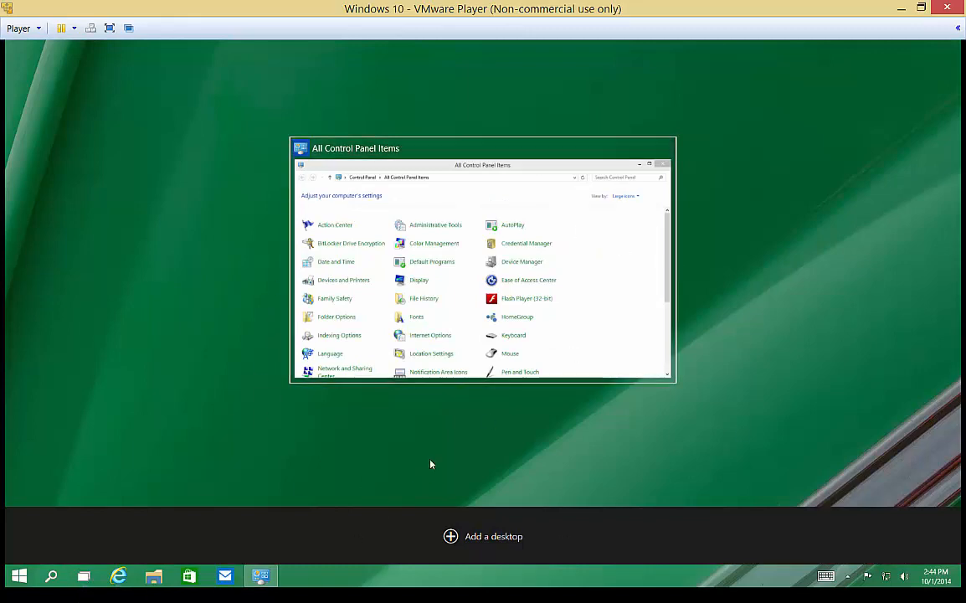
mouse_move(481, 540)
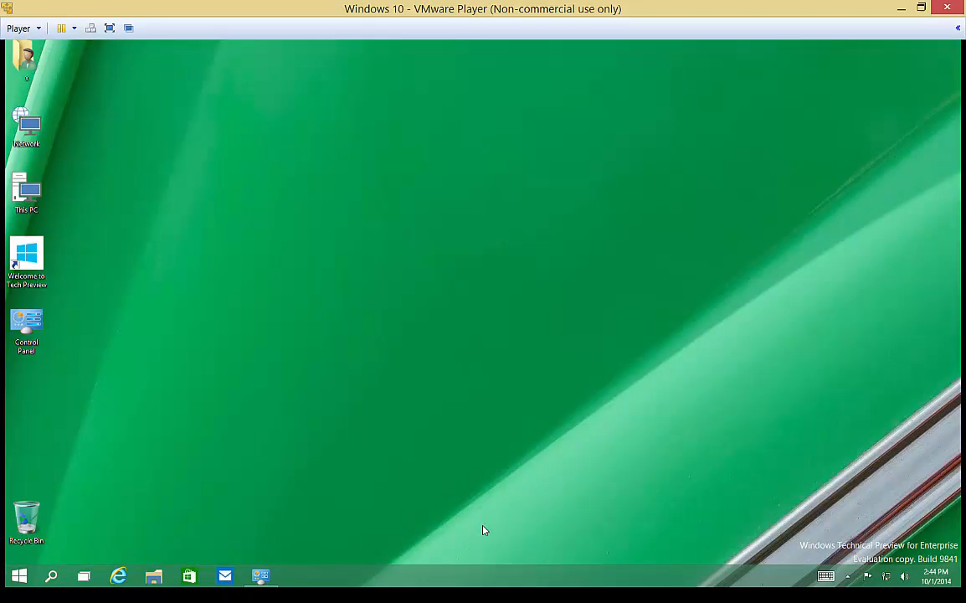
mouse_move(170, 567)
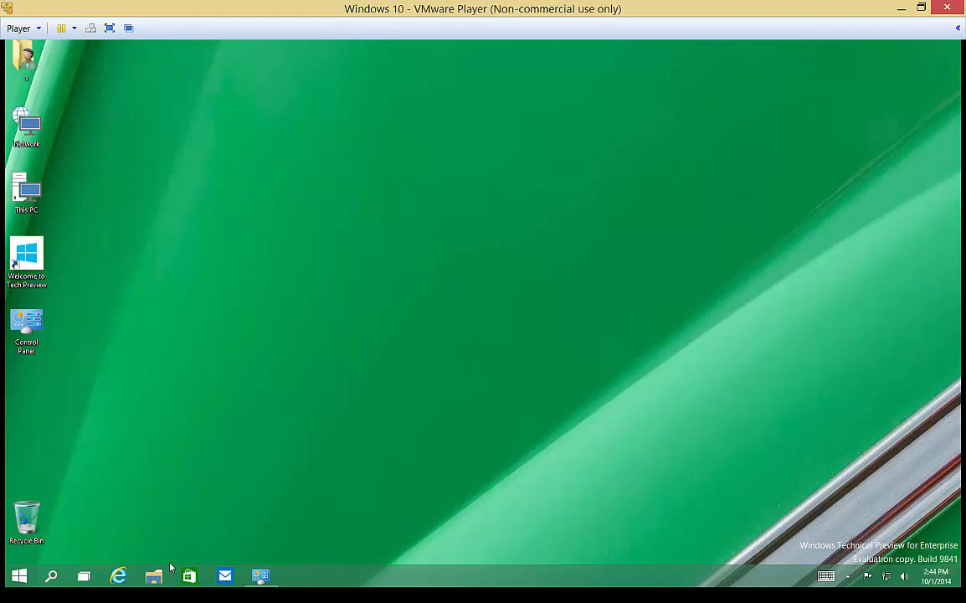
- Launch Internet Explorer showing msn on the second desktop
left_click(119, 576)
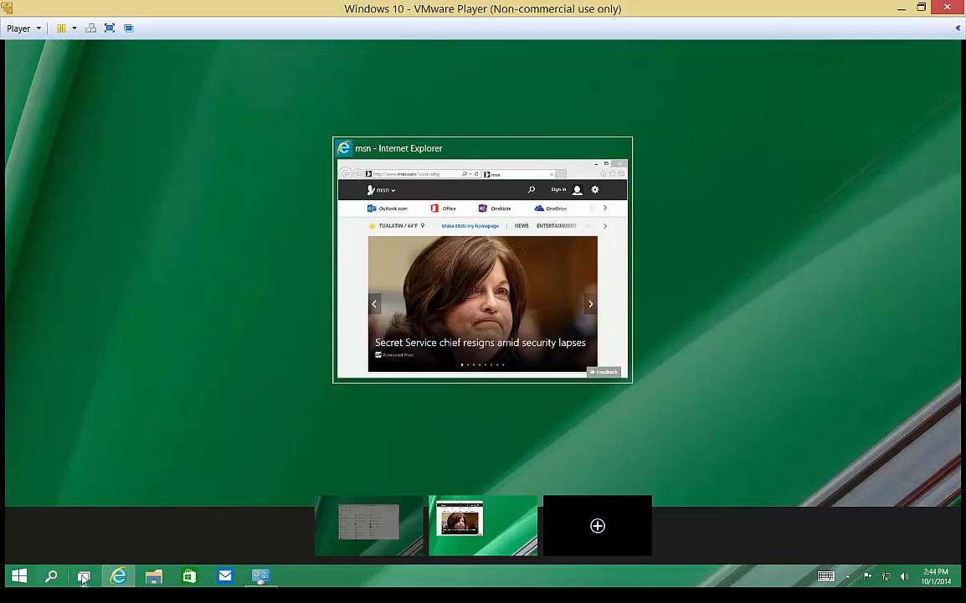
- Open the Network window from its desktop icon on a third desktop
left_click(368, 526)
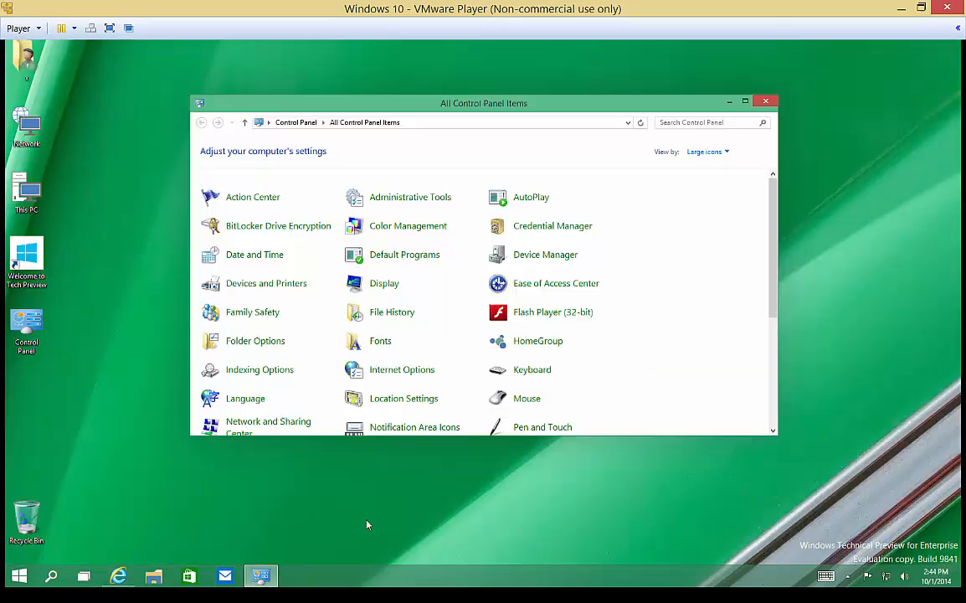
mouse_move(404, 398)
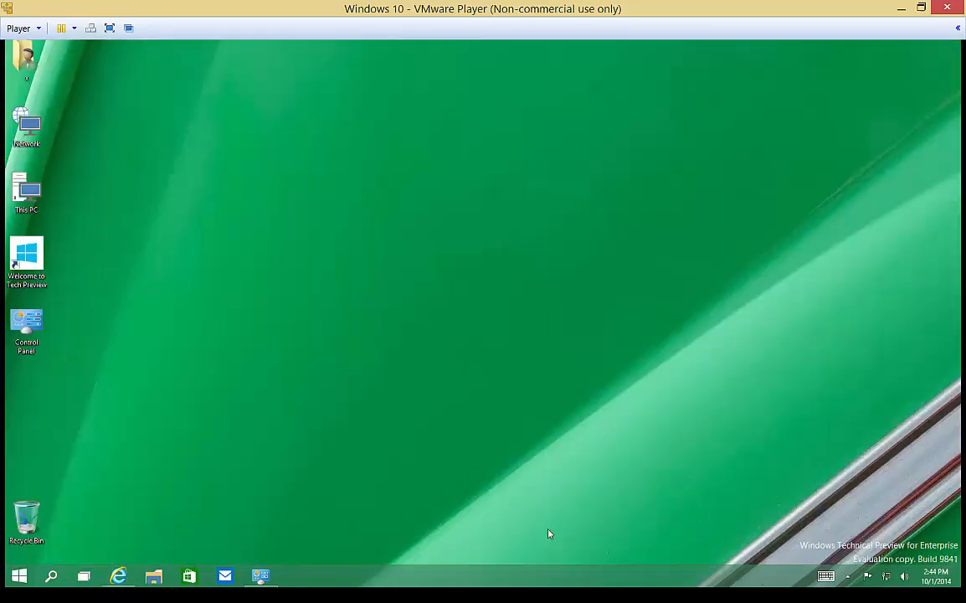
left_click(27, 126)
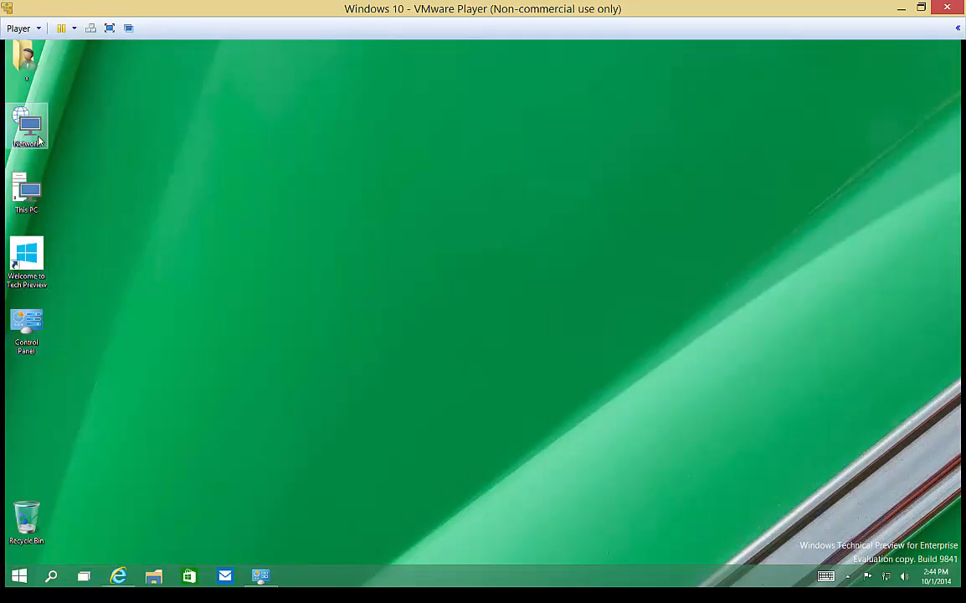
double_click(26, 125)
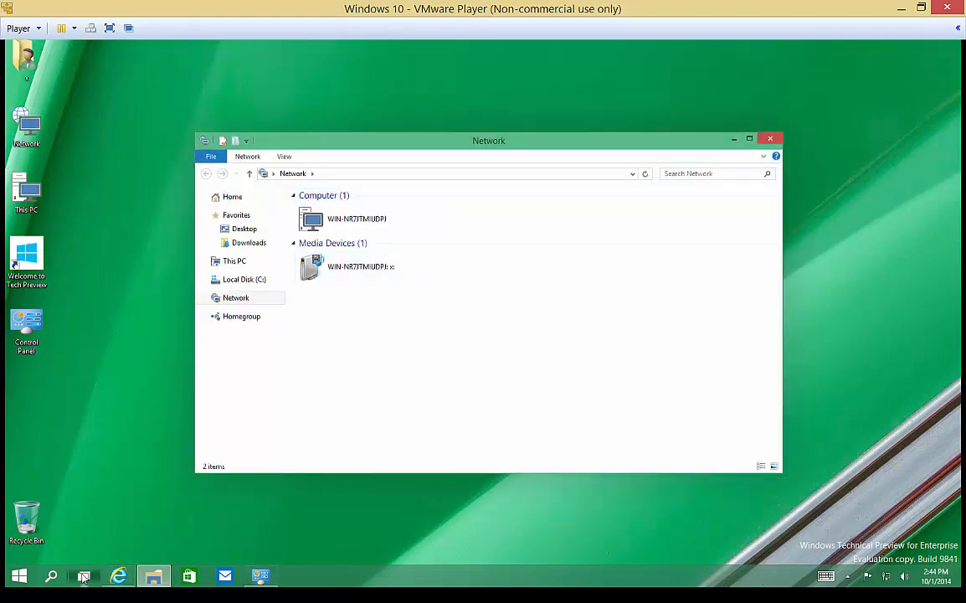
- Switch from the three-desktop Task View back to the Control Panel desktop
left_click(118, 575)
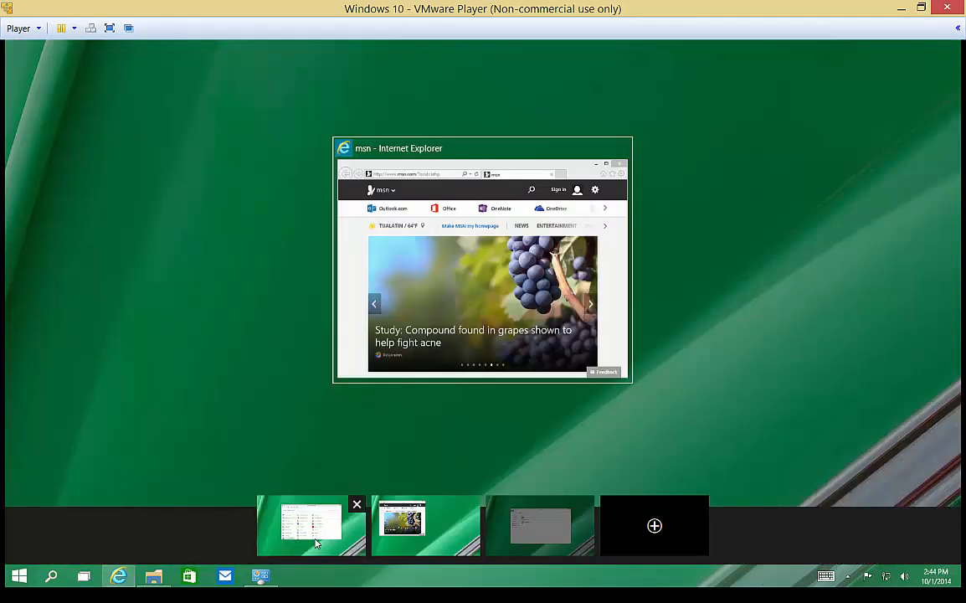
left_click(540, 525)
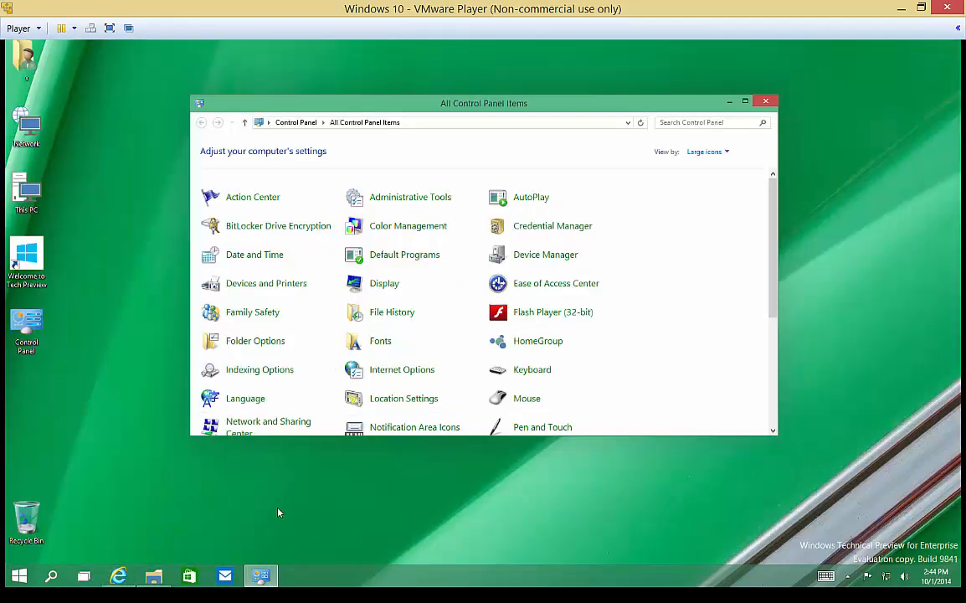
mouse_move(458, 381)
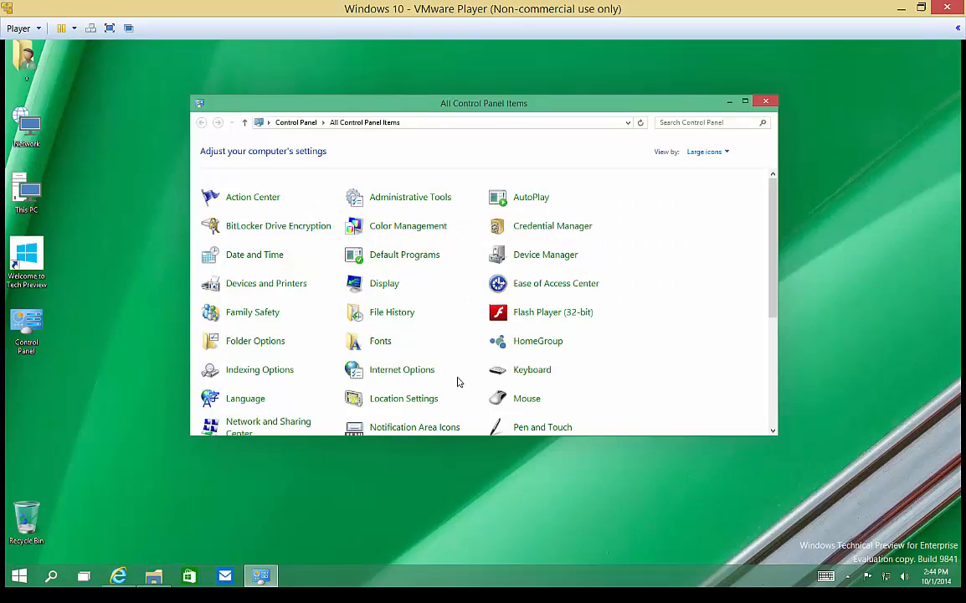